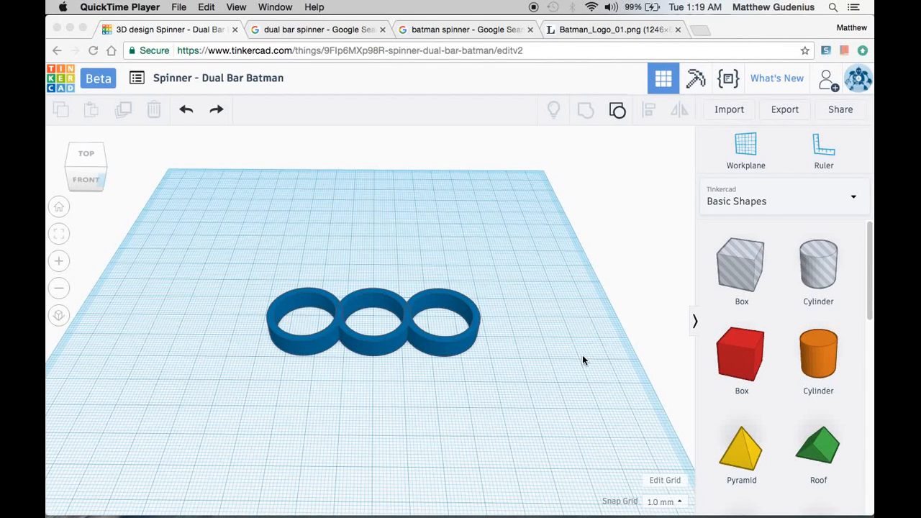
pyautogui.moveTo(454, 264)
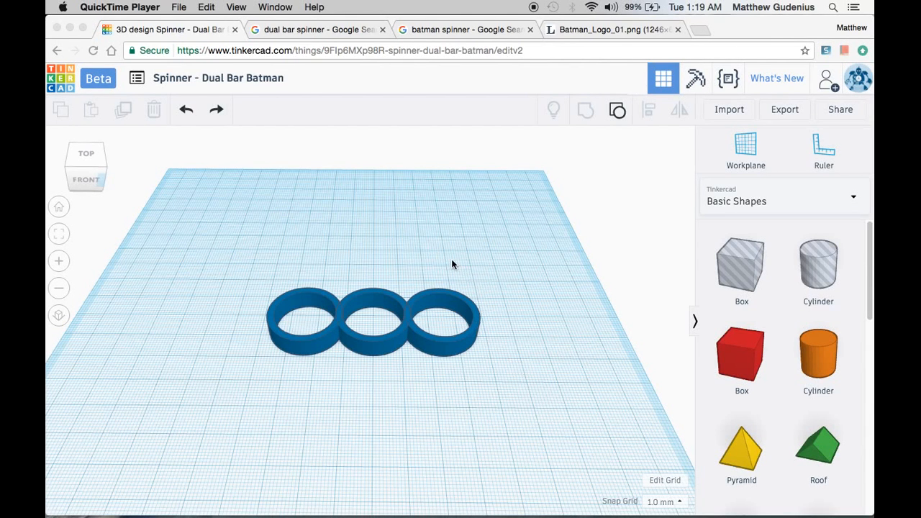
pyautogui.moveTo(346, 362)
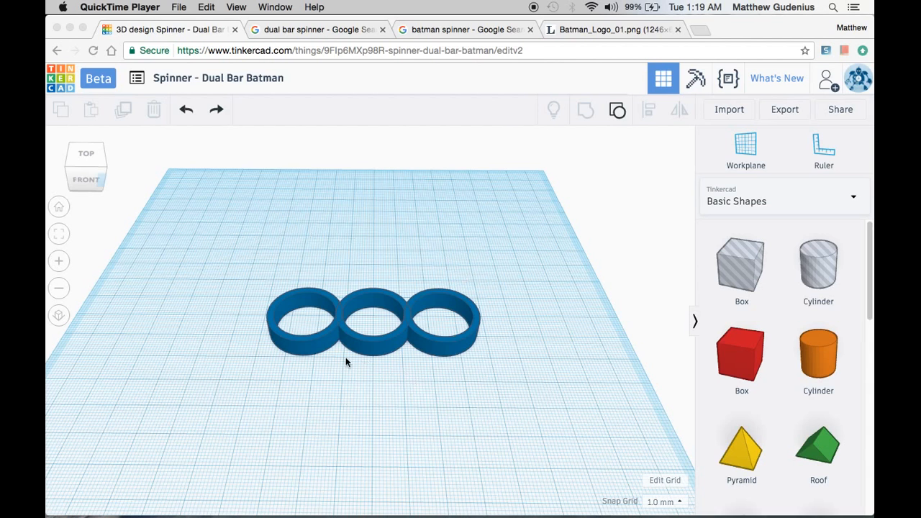
pyautogui.moveTo(265, 333)
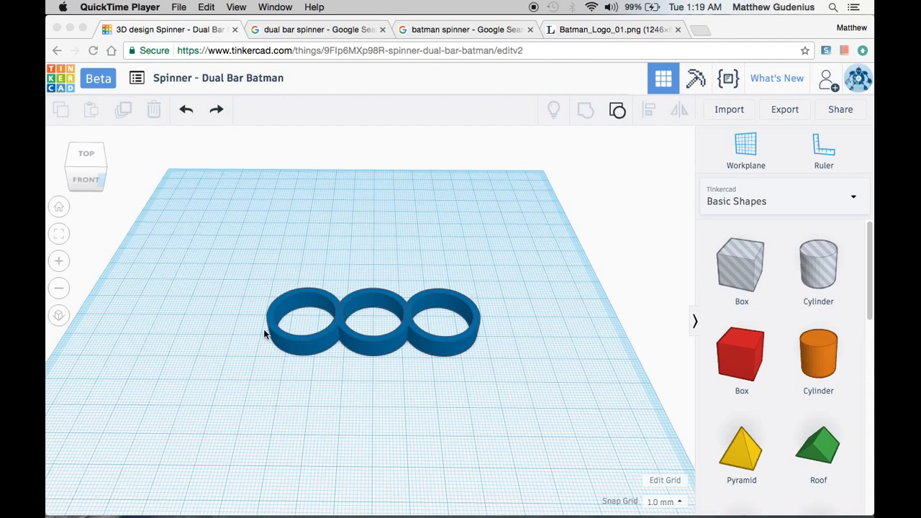
pyautogui.moveTo(372, 355)
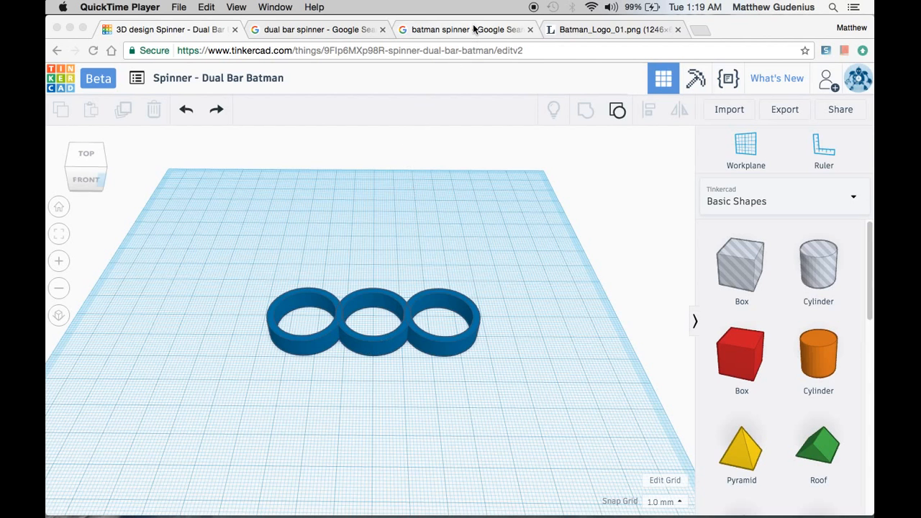
# - Check Batman spinner pictures, then ungroup the rings, delete the solid rings and group the three holes
pyautogui.click(464, 30)
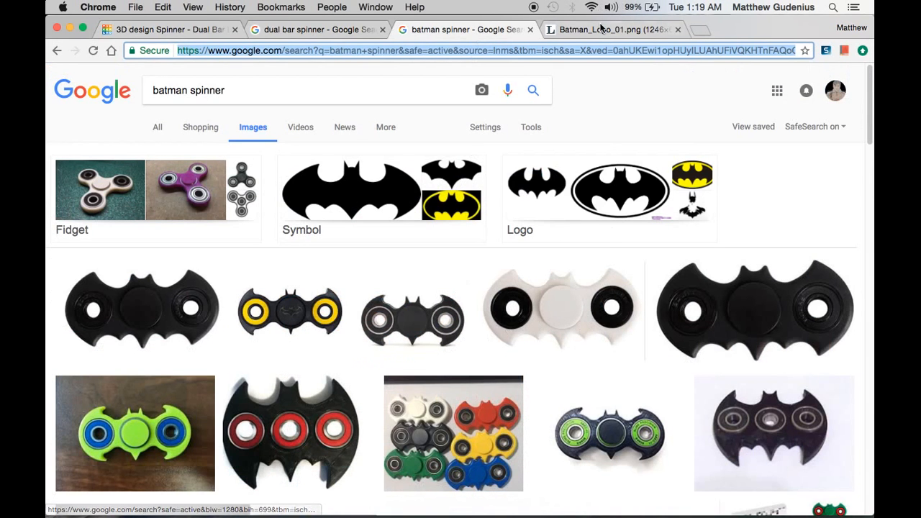
pyautogui.click(165, 30)
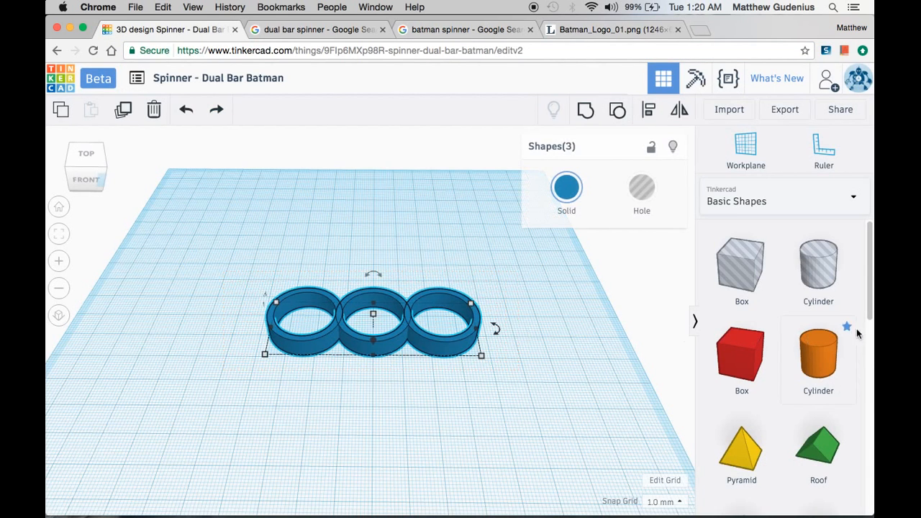
pyautogui.moveTo(457, 333)
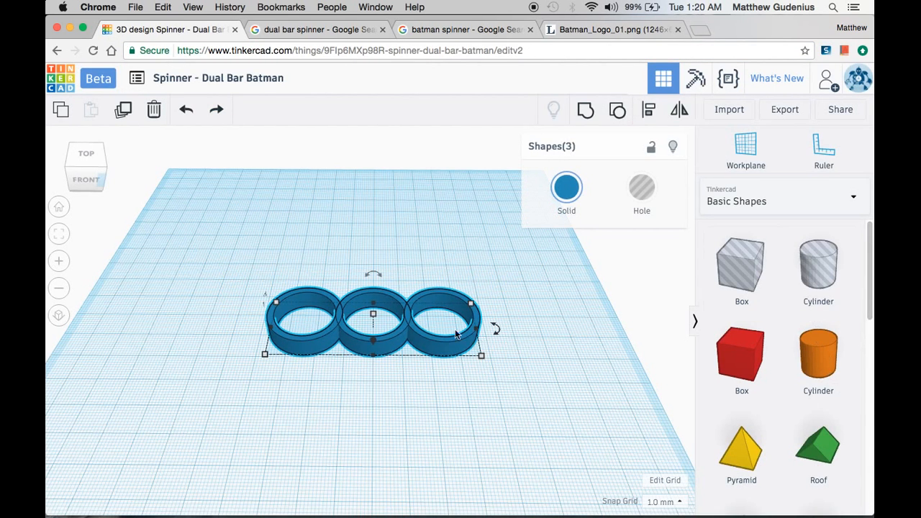
pyautogui.moveTo(616, 110)
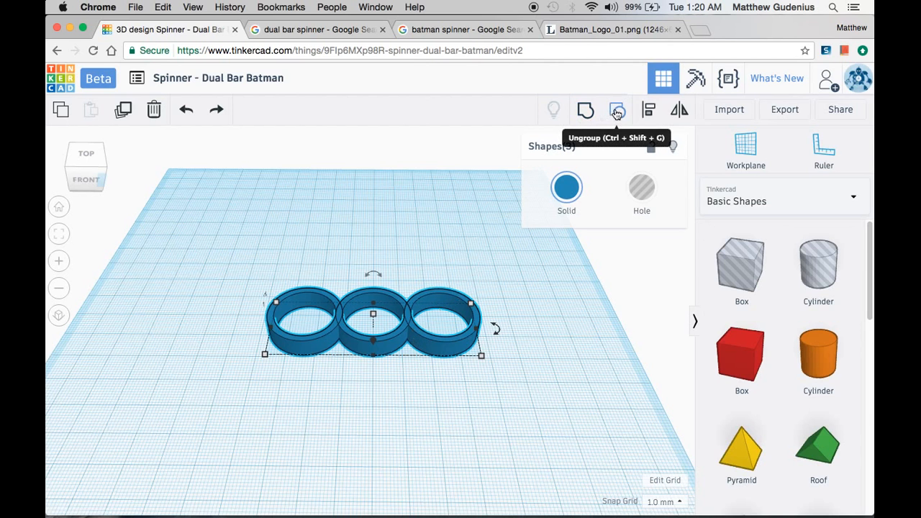
pyautogui.click(616, 109)
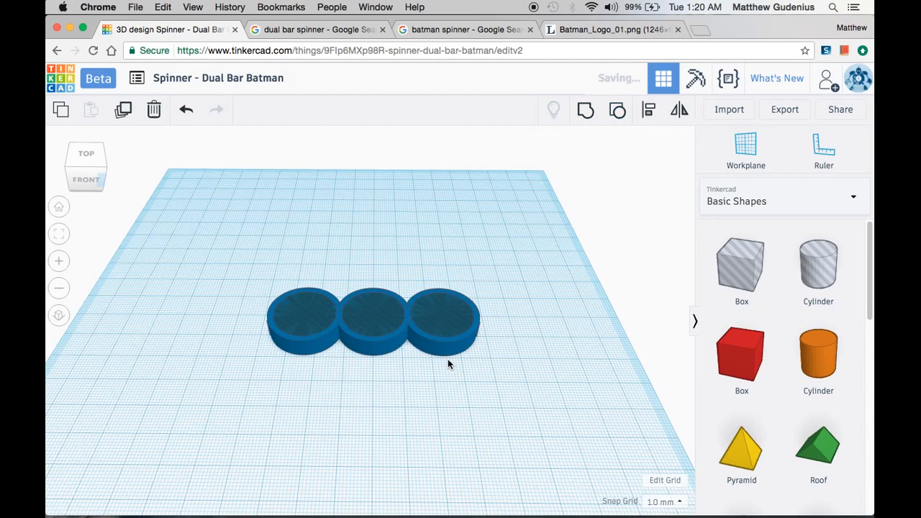
pyautogui.click(442, 316)
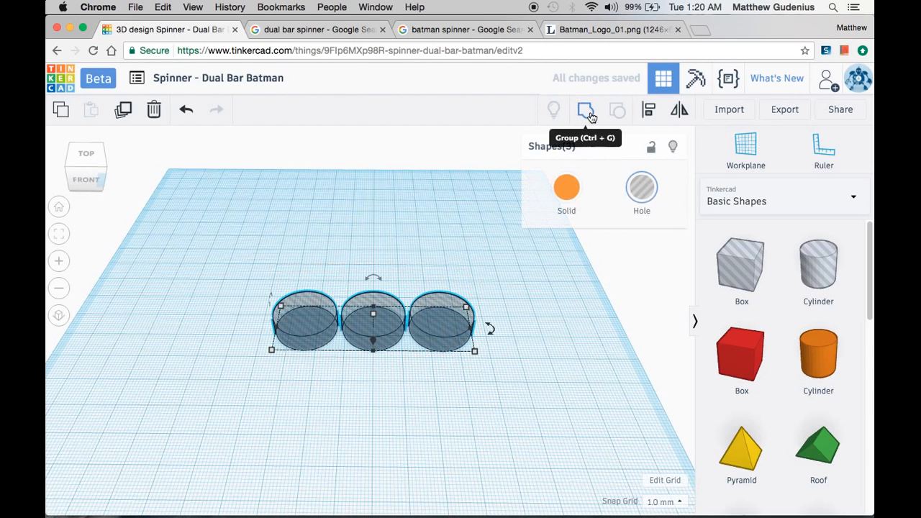
pyautogui.click(585, 109)
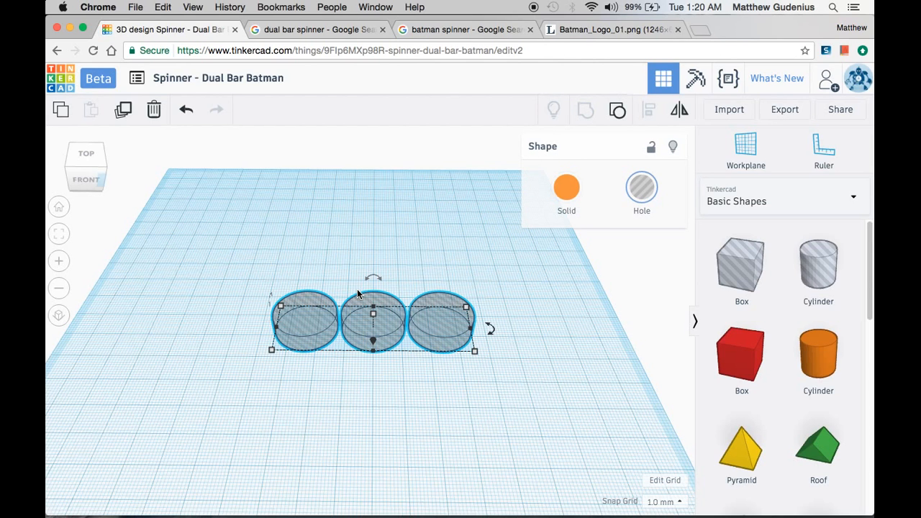
pyautogui.click(514, 388)
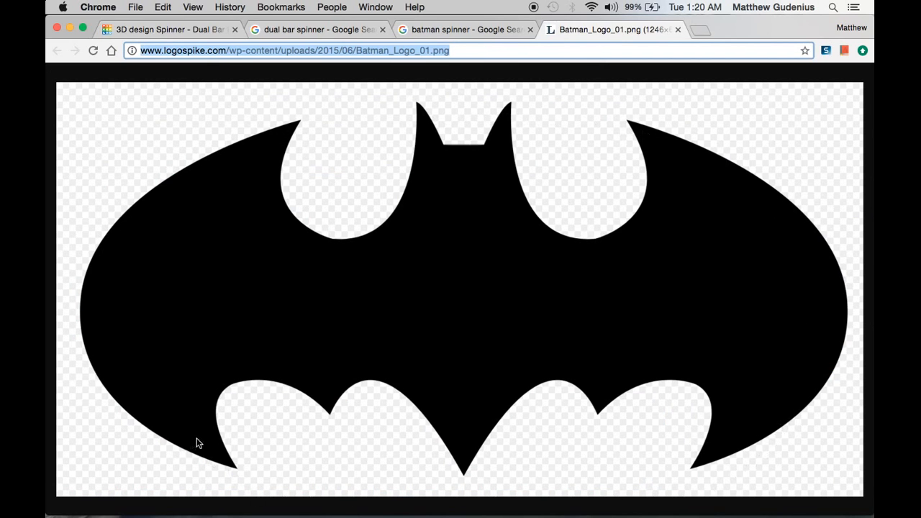
pyautogui.moveTo(621, 131)
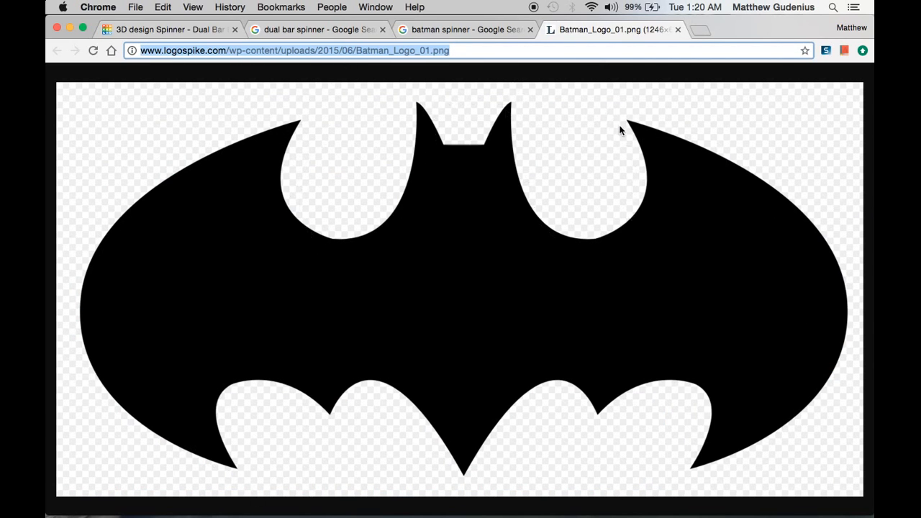
pyautogui.moveTo(148, 16)
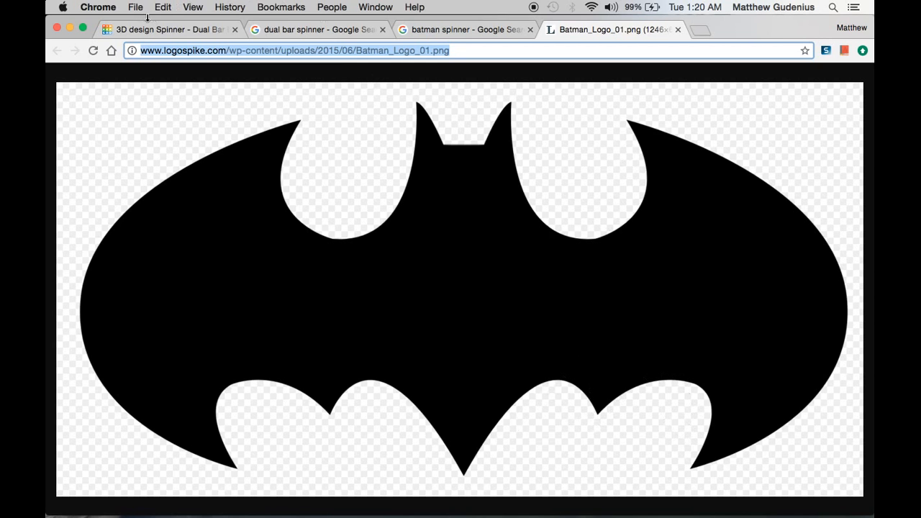
# - Add a black 64-sided cylinder stretched over the three holes, with its length set to 80 mm
pyautogui.click(166, 30)
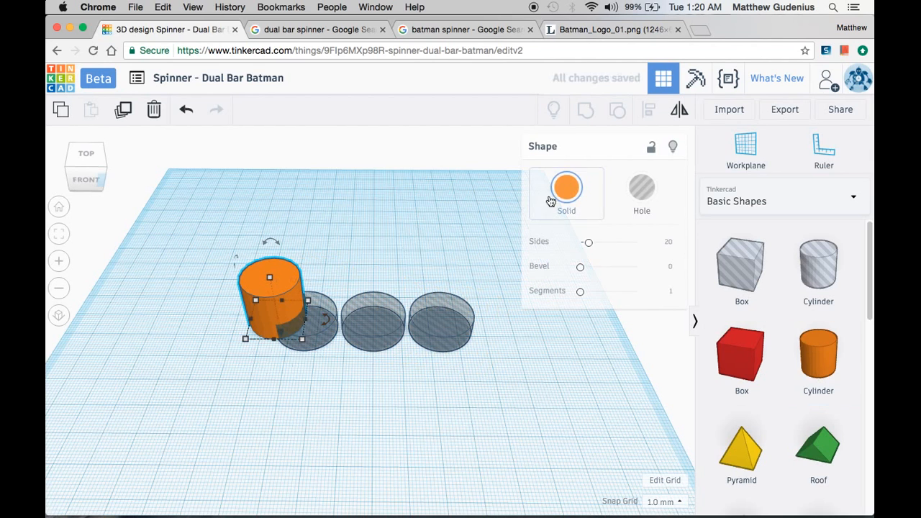
pyautogui.click(567, 187)
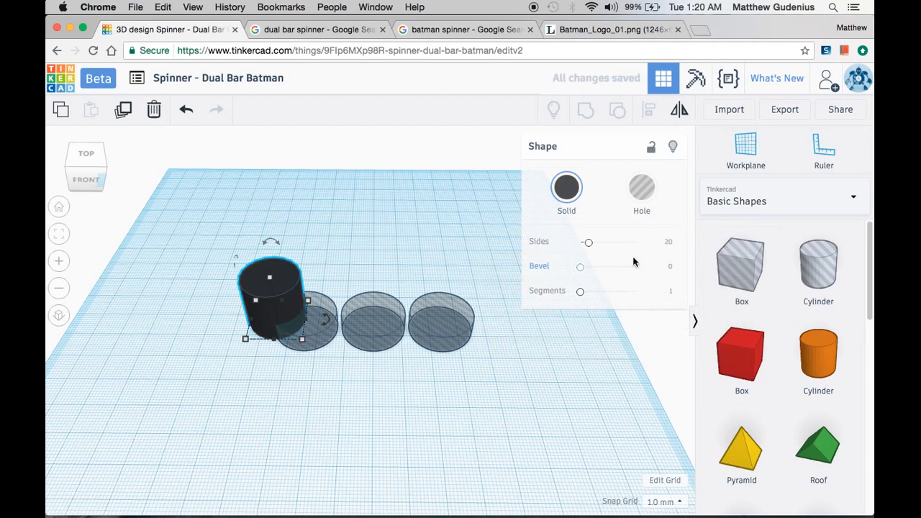
pyautogui.moveTo(588, 242); pyautogui.dragTo(635, 242)
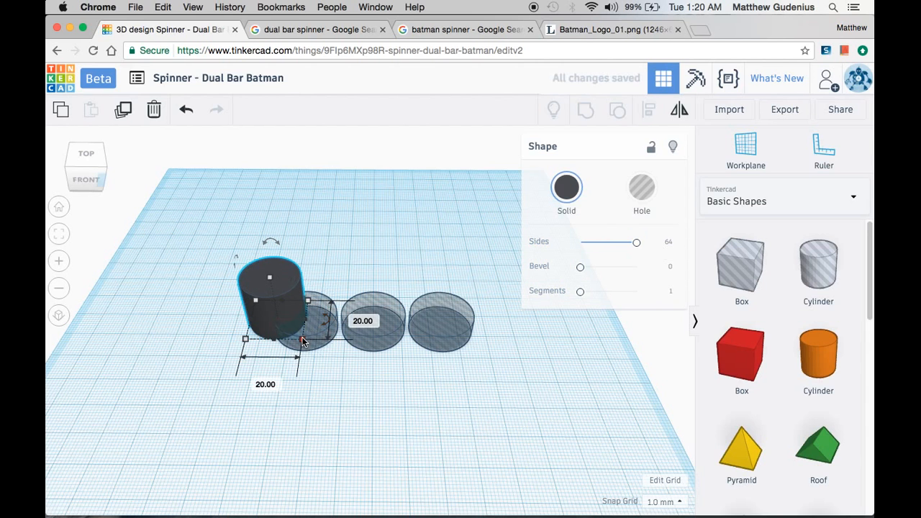
pyautogui.moveTo(308, 324); pyautogui.dragTo(459, 343)
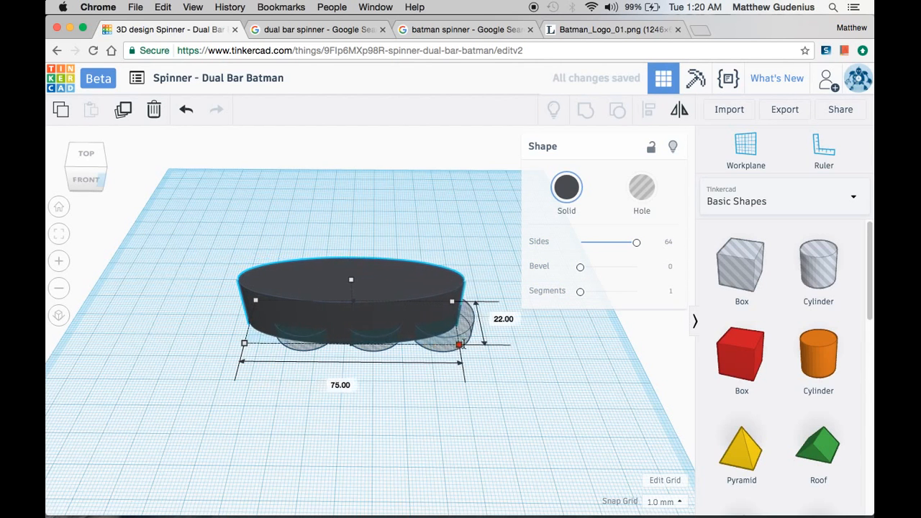
pyautogui.moveTo(460, 344); pyautogui.dragTo(485, 344)
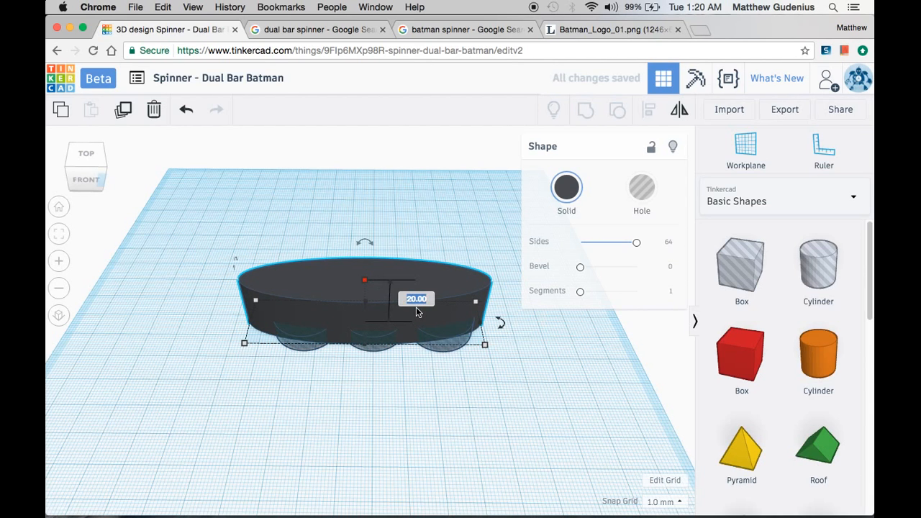
pyautogui.click(388, 423)
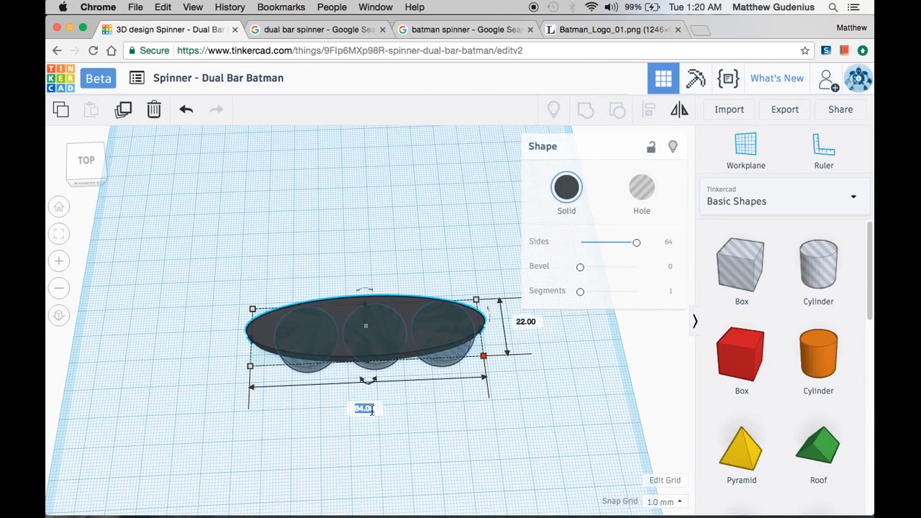
pyautogui.write('80')
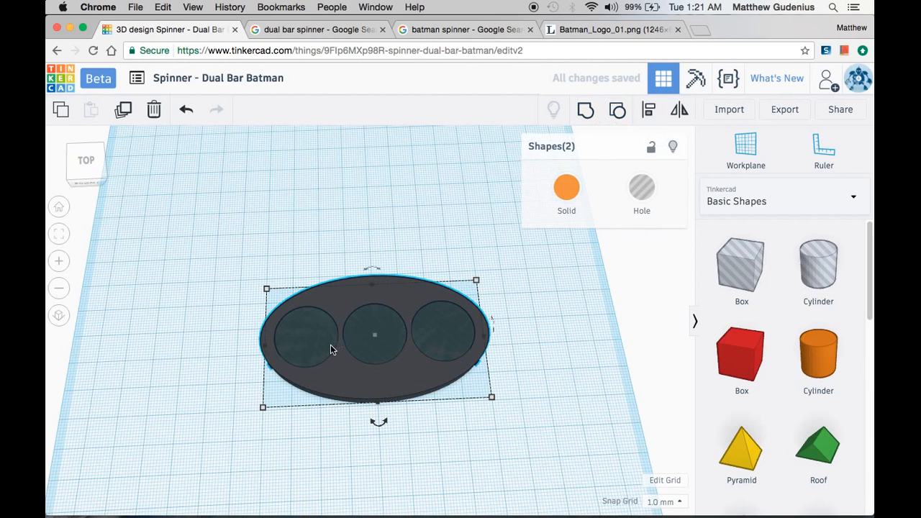
pyautogui.moveTo(443, 351)
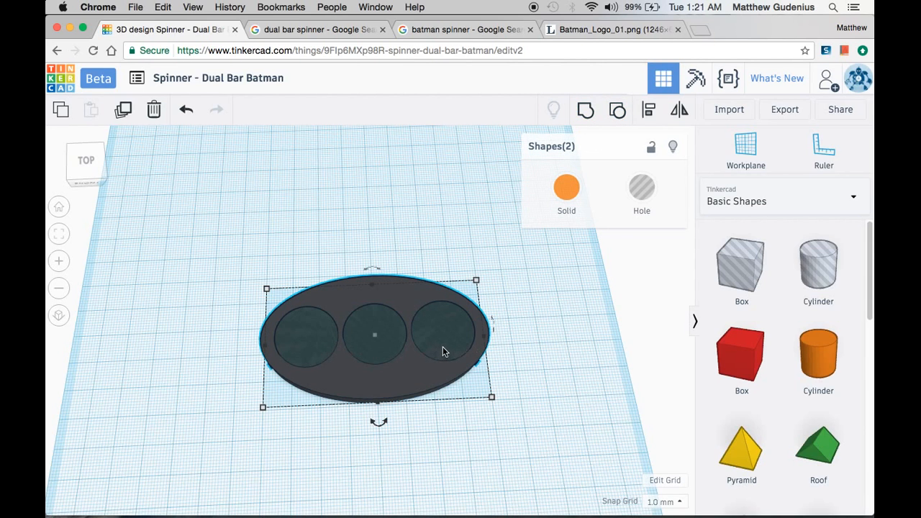
# - Group the black oval with the hole group, cutting three round openings through it
pyautogui.click(649, 109)
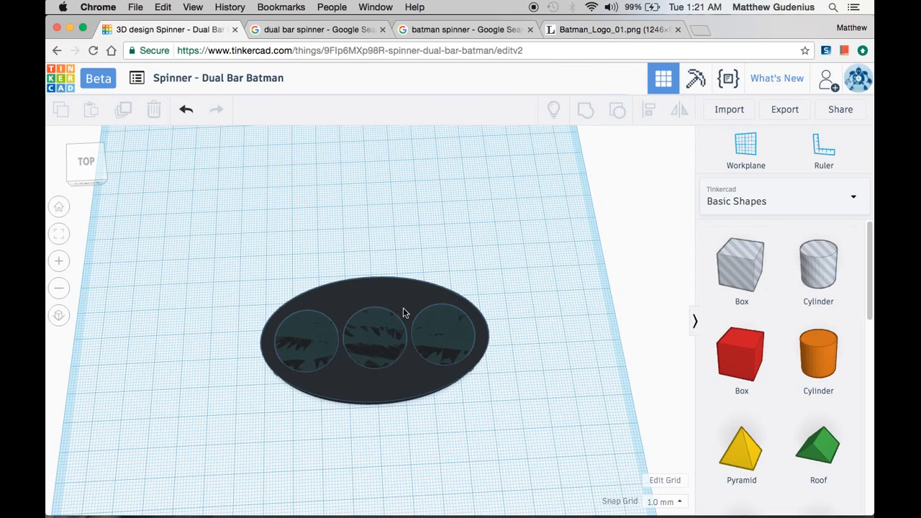
pyautogui.click(611, 30)
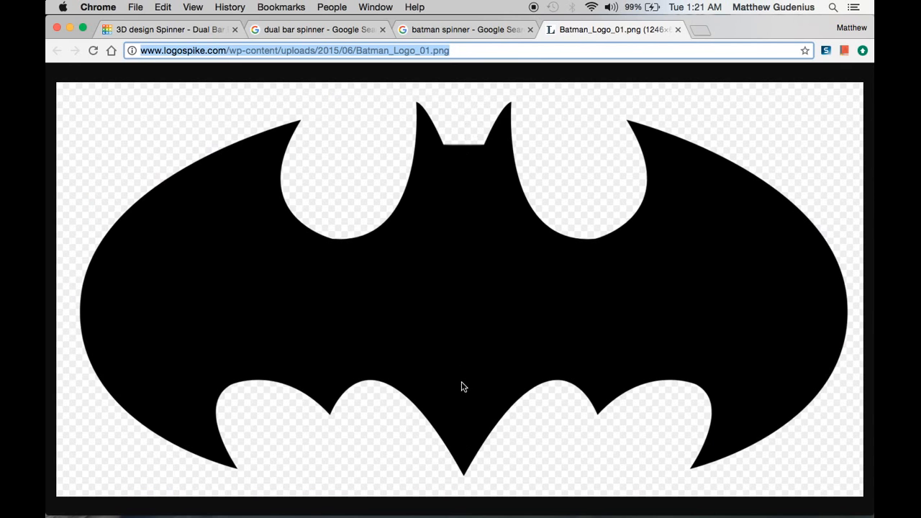
pyautogui.moveTo(460, 212)
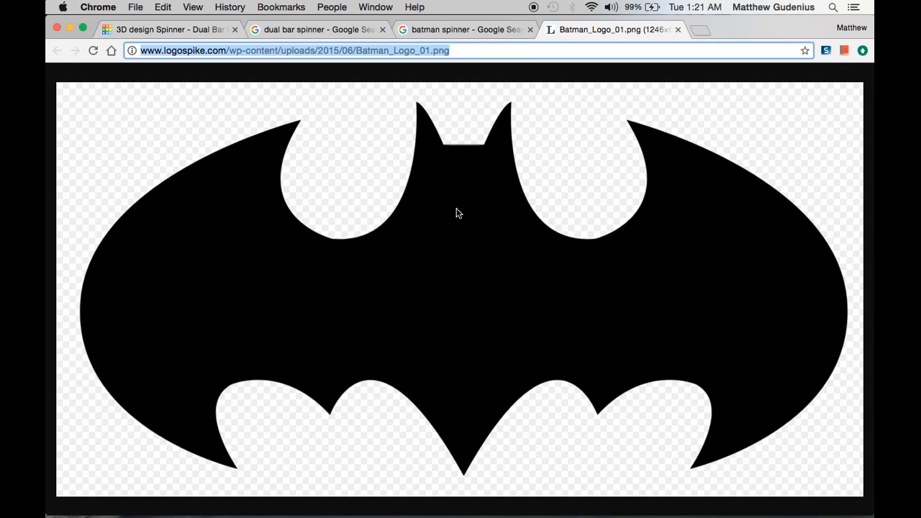
pyautogui.click(169, 30)
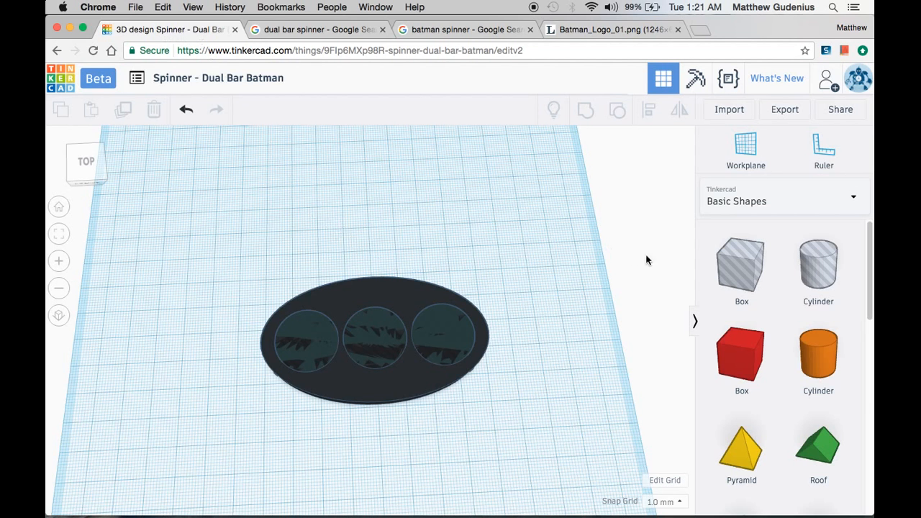
# - Place a box hole over the oval's left part and group it with the oval
pyautogui.moveTo(741, 266); pyautogui.dragTo(288, 338)
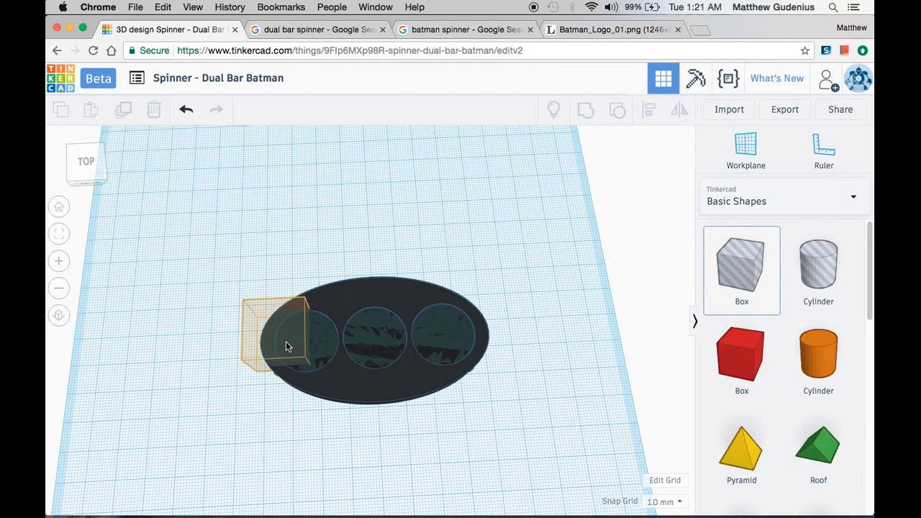
pyautogui.click(286, 338)
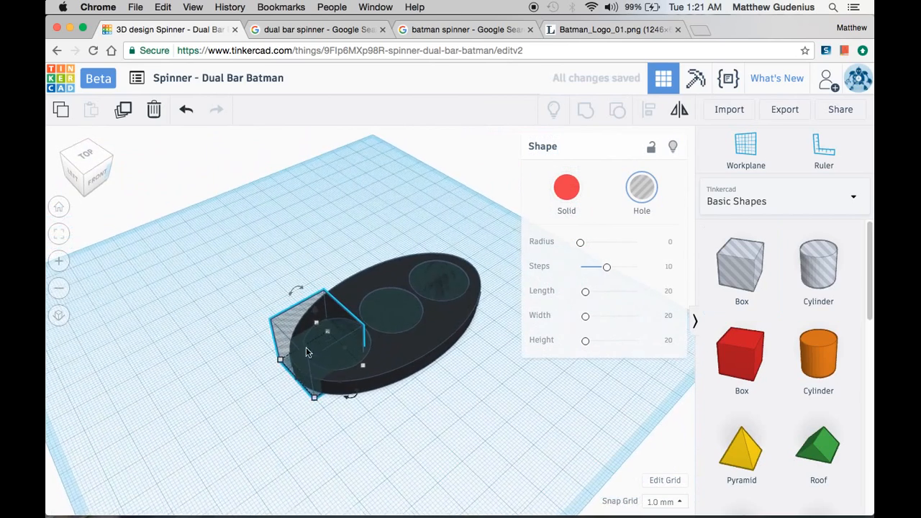
pyautogui.moveTo(316, 345); pyautogui.dragTo(322, 352)
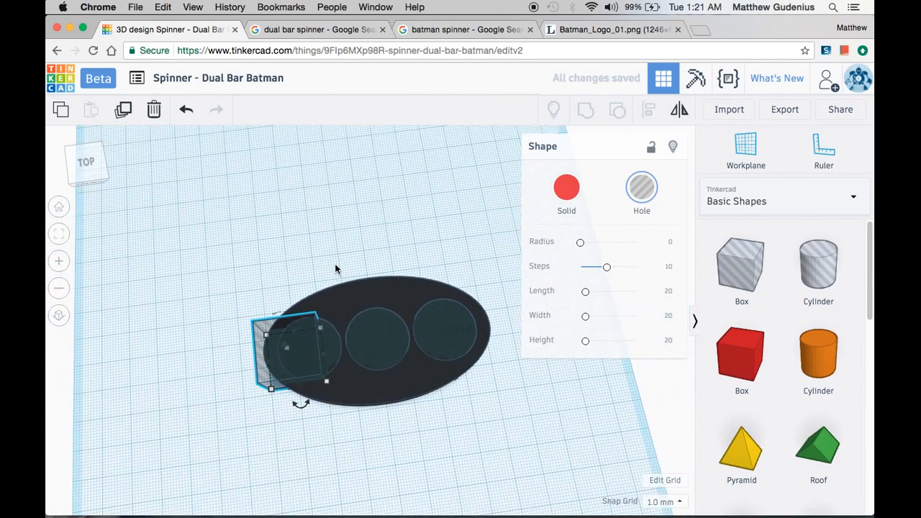
pyautogui.click(378, 338)
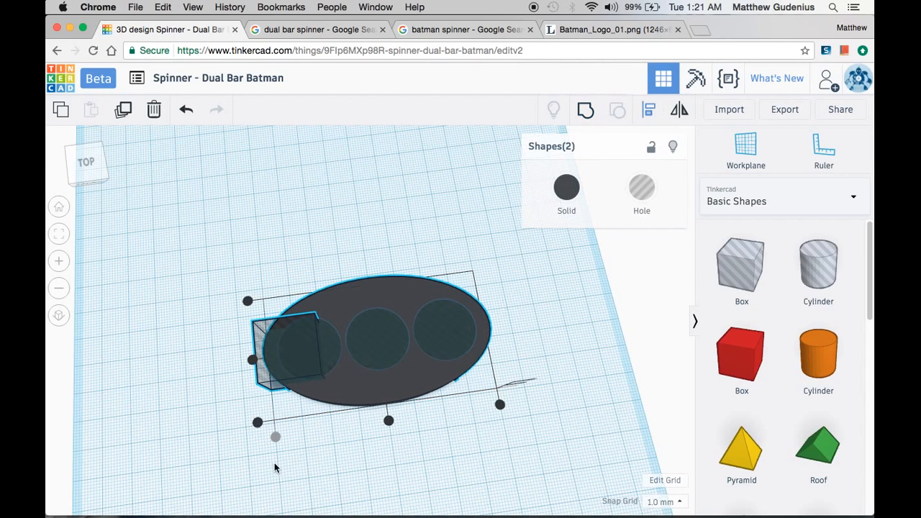
pyautogui.moveTo(277, 441)
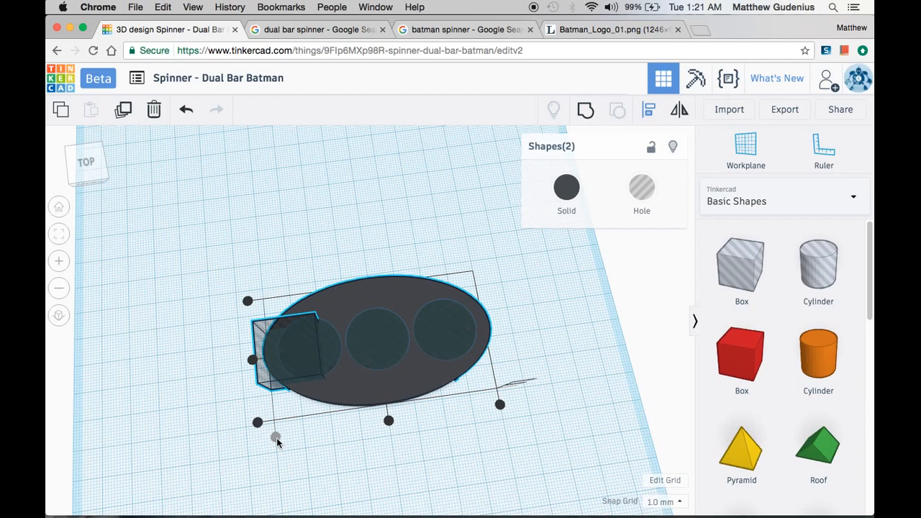
pyautogui.click(287, 338)
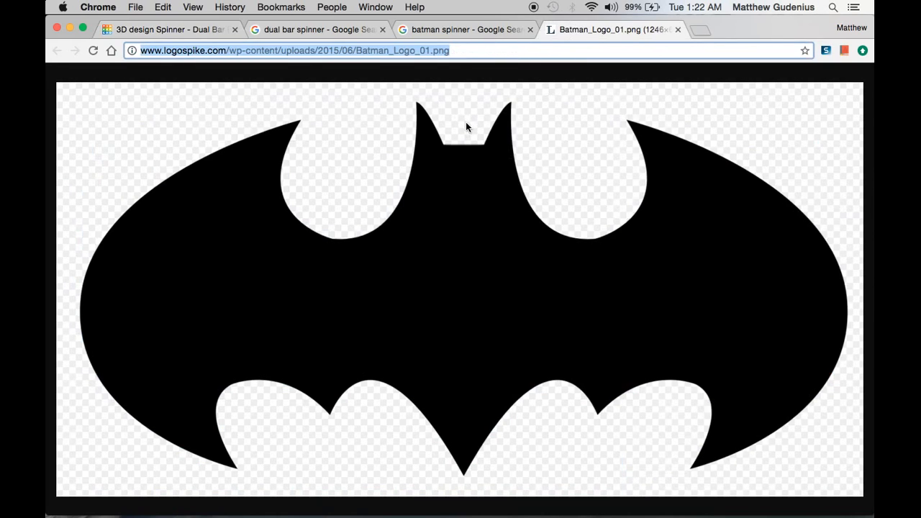
pyautogui.moveTo(553, 241)
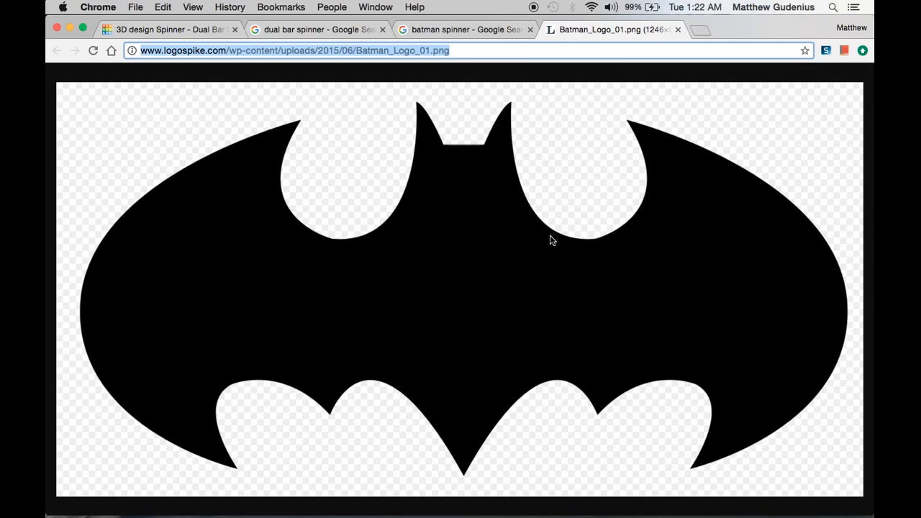
pyautogui.moveTo(547, 120)
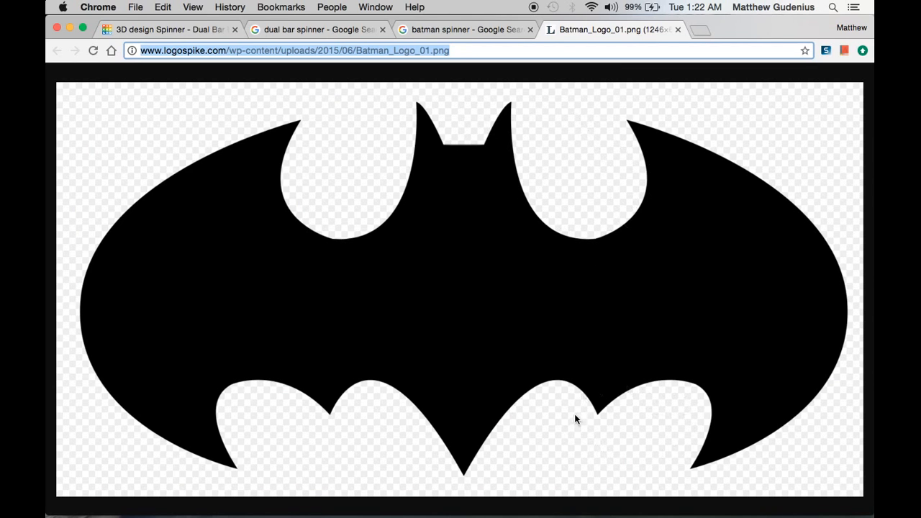
# - Compare against the Batman logo image, switching between tabs, and end on the spinner design
pyautogui.click(169, 30)
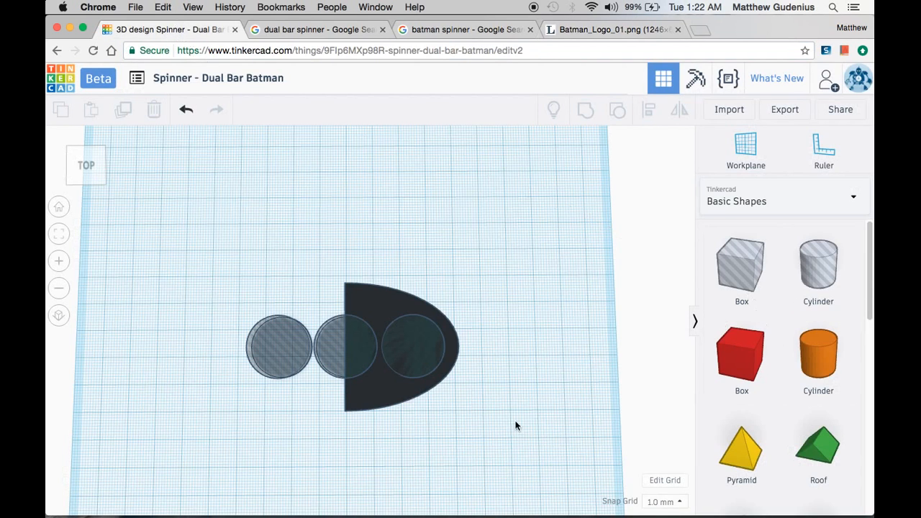
pyautogui.click(402, 345)
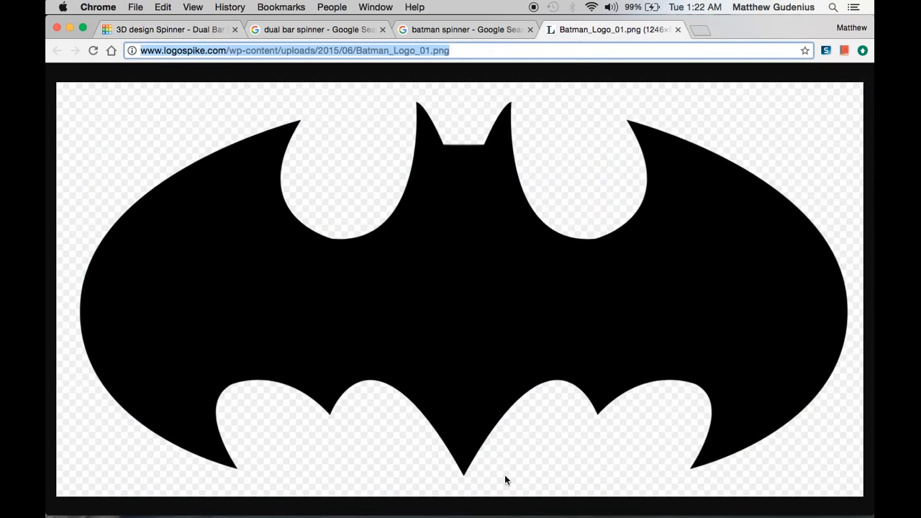
pyautogui.moveTo(172, 113)
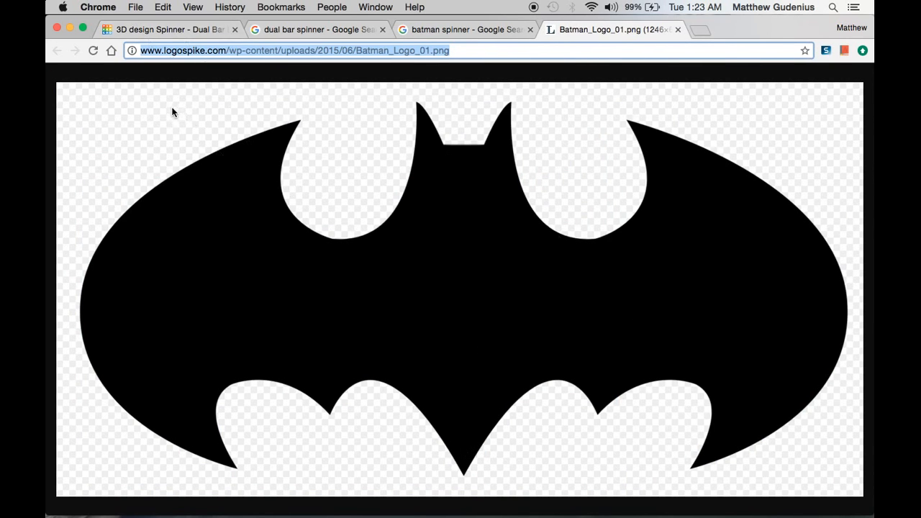
pyautogui.click(169, 29)
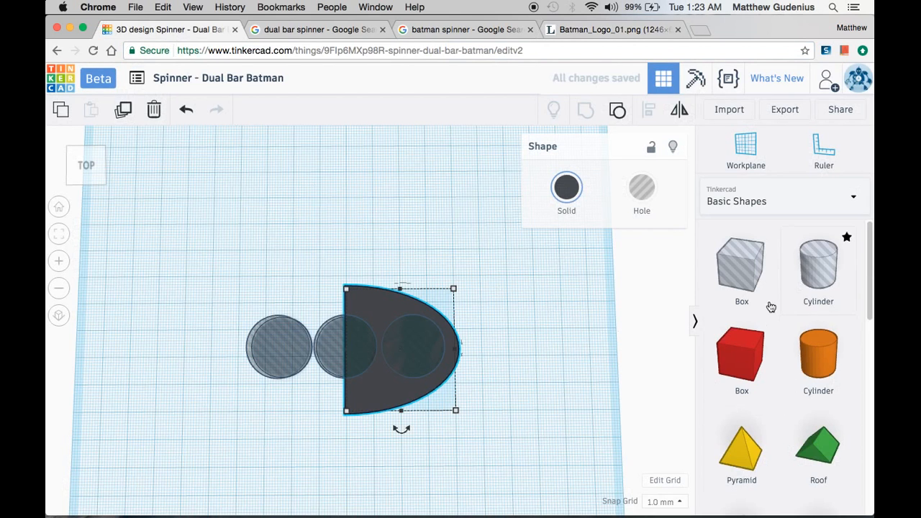
pyautogui.moveTo(563, 291)
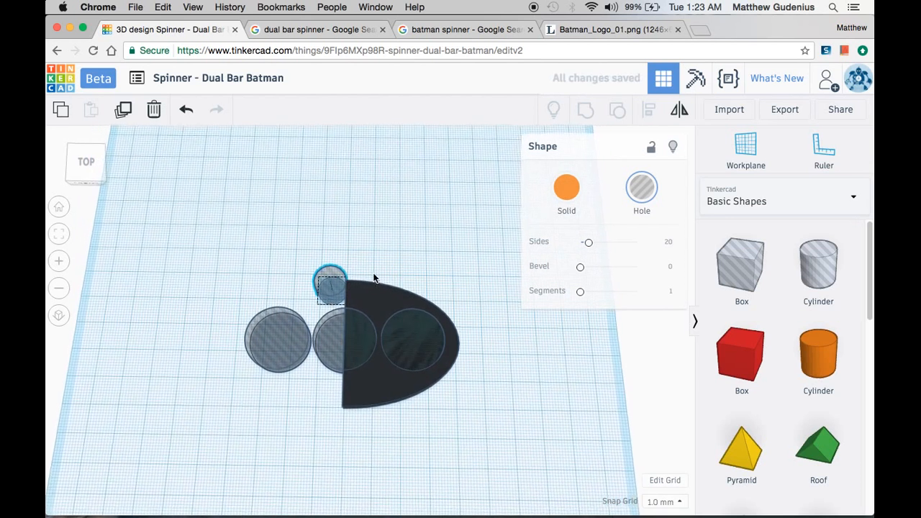
# - Move the small round hole to the half-oval's top corner and add a new cylinder
pyautogui.moveTo(331, 284); pyautogui.dragTo(341, 277)
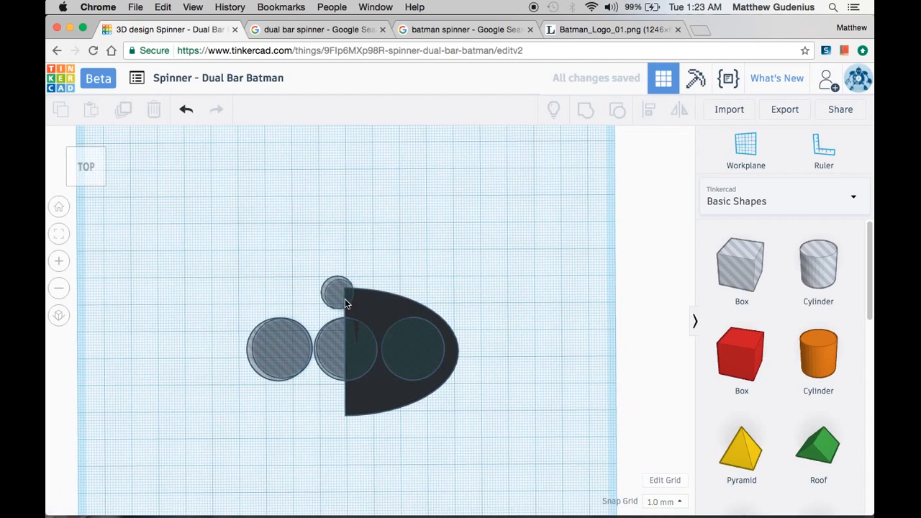
pyautogui.click(337, 285)
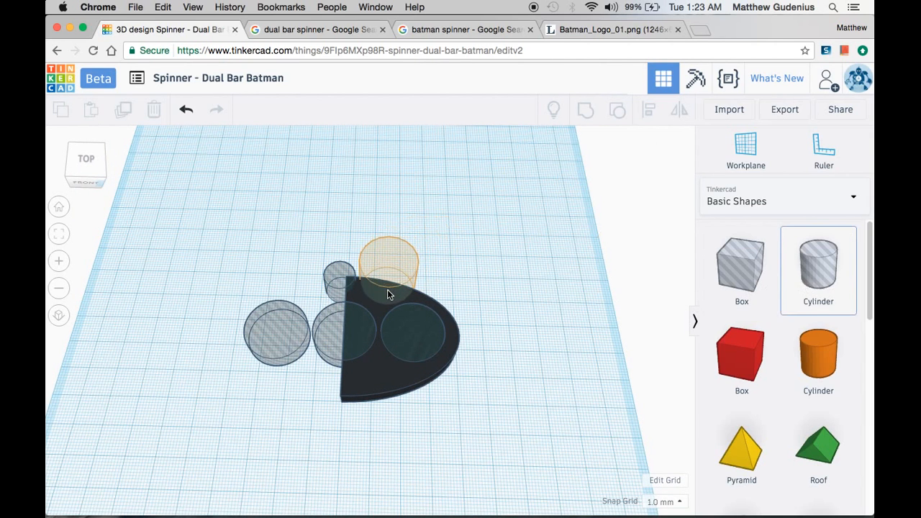
# - Drop the new cylinder onto the half-oval's top edge as a notch hole
pyautogui.click(389, 259)
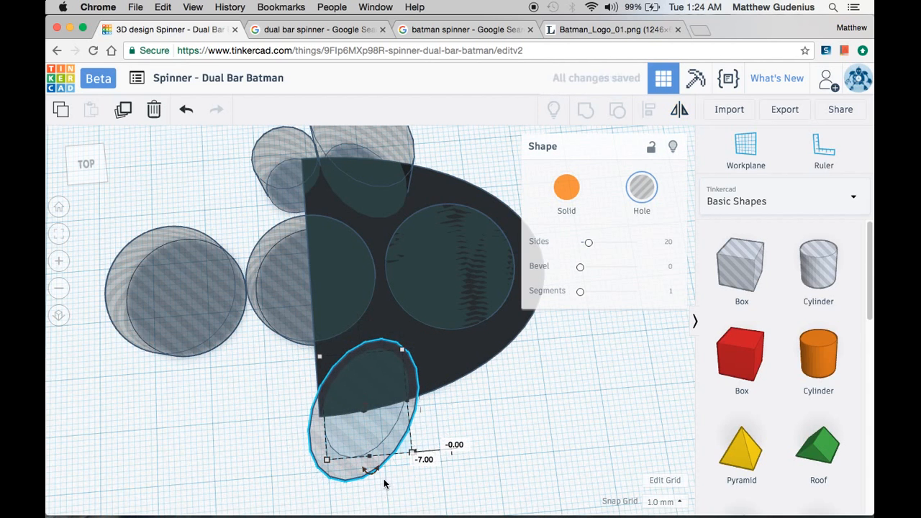
pyautogui.moveTo(433, 451)
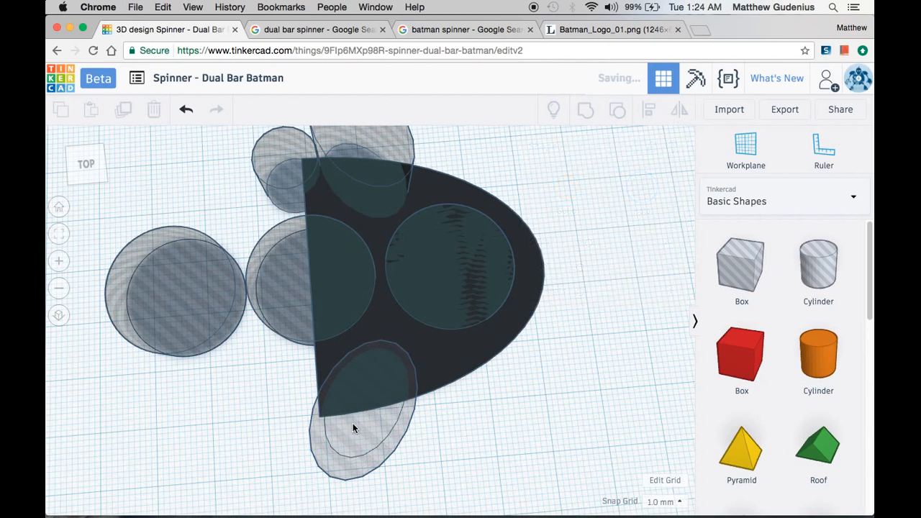
# - Compare with the Batman logo, then add a second tilted oval hole beside the first
pyautogui.click(360, 432)
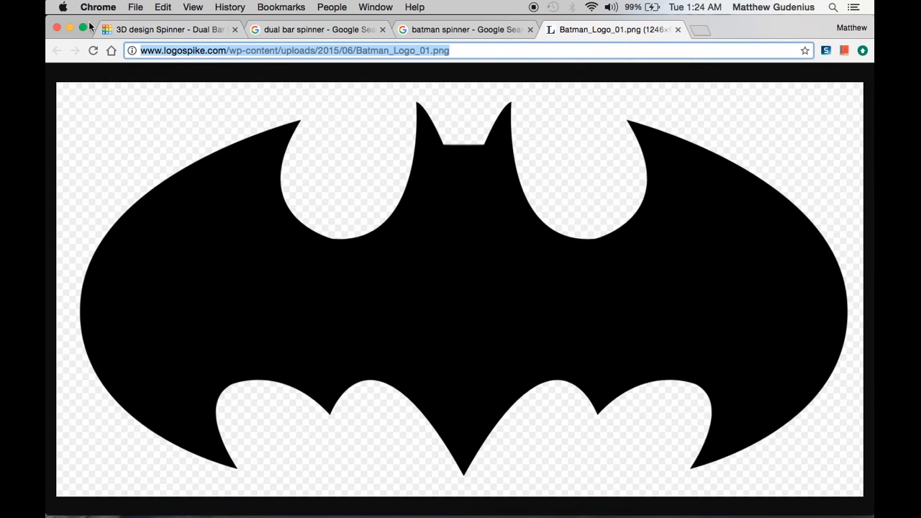
pyautogui.click(169, 30)
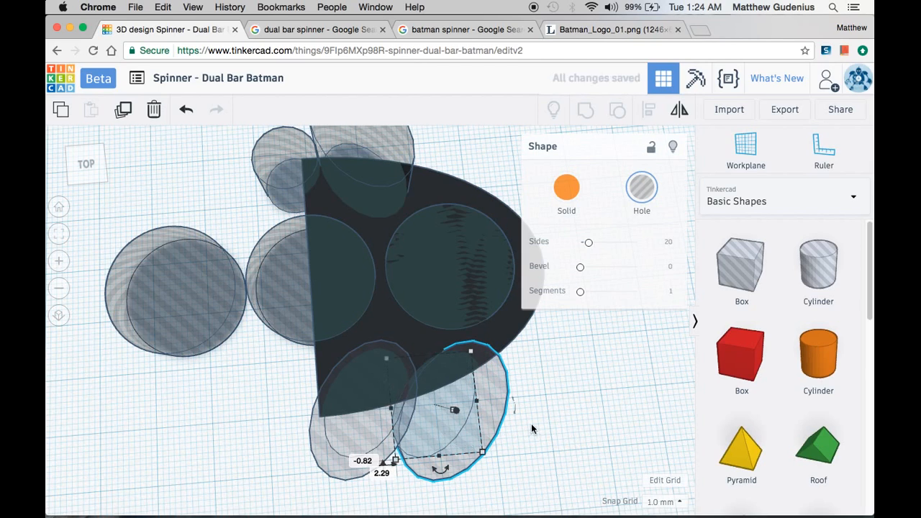
pyautogui.click(653, 298)
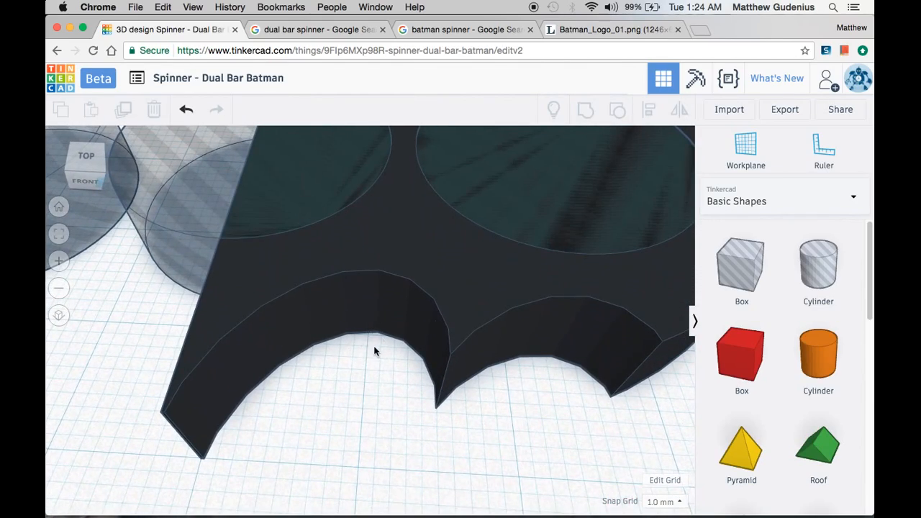
pyautogui.scroll(-3)
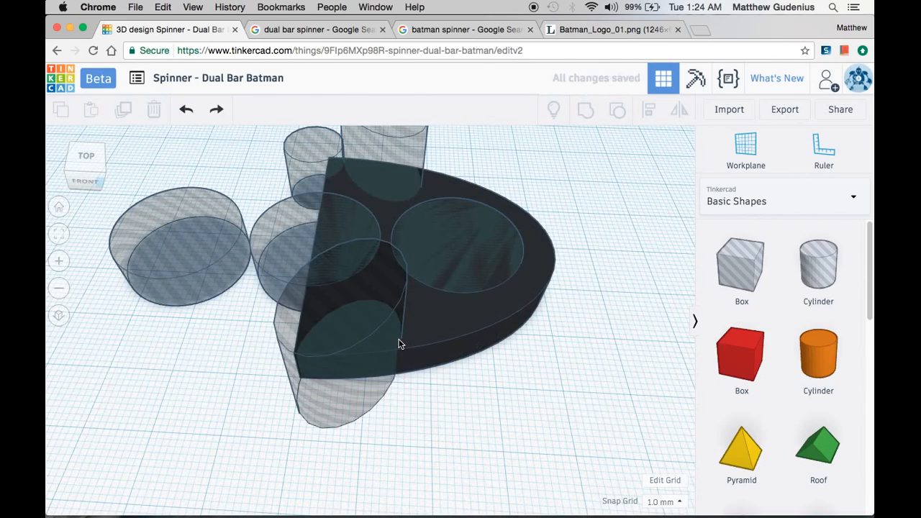
pyautogui.click(395, 345)
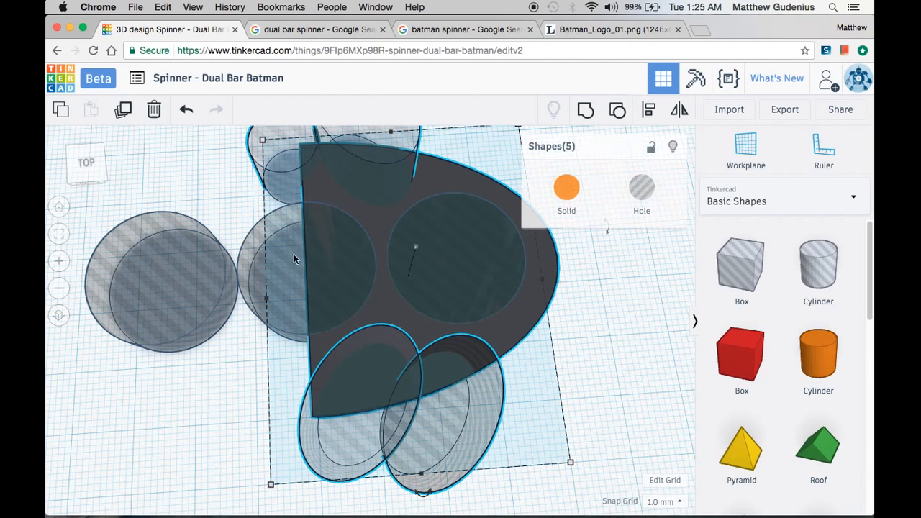
# - Group the half-oval and its four notch holes into the scalloped bat-wing outline
pyautogui.click(585, 109)
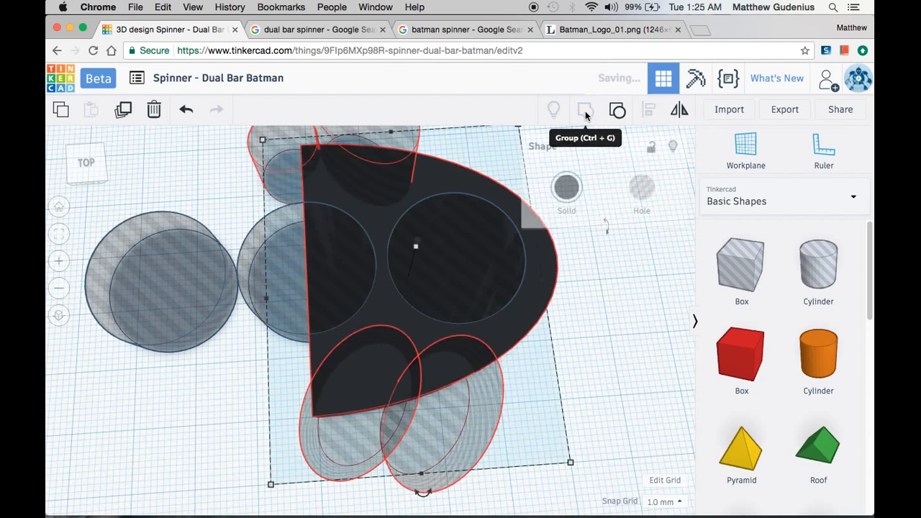
pyautogui.click(584, 109)
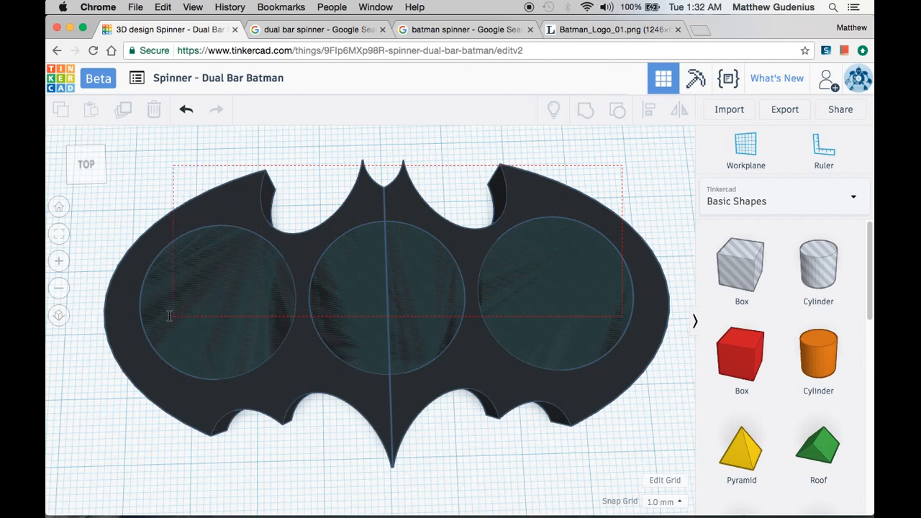
# - Group the bat body with its three circle holes, then orbit to inspect the bearing holes
pyautogui.click(585, 110)
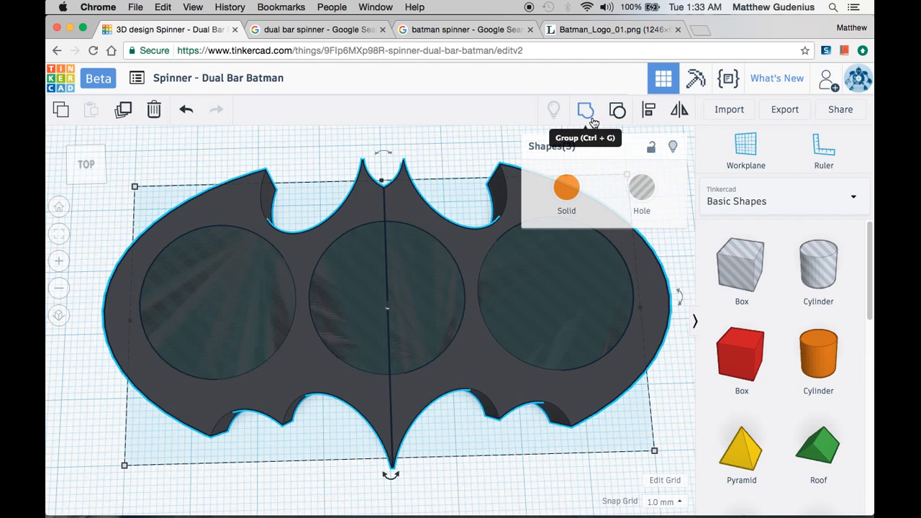
pyautogui.click(585, 109)
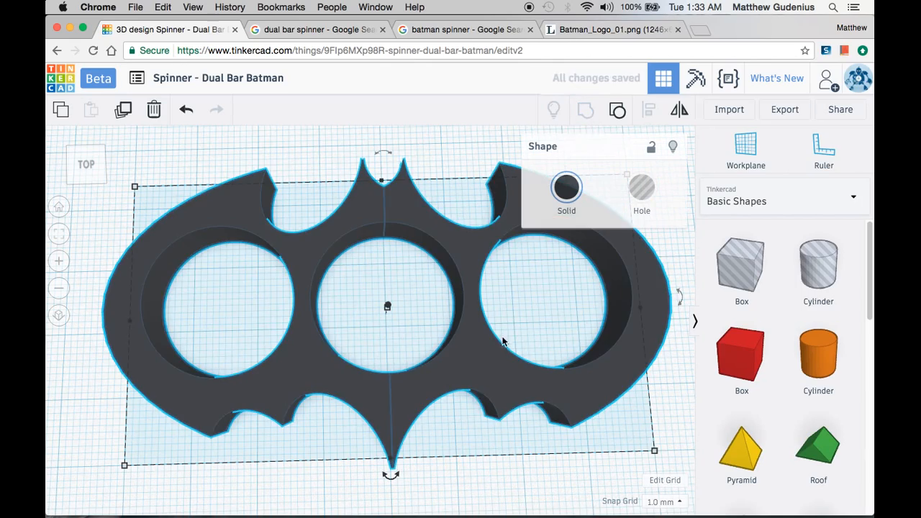
pyautogui.moveTo(503, 342); pyautogui.dragTo(407, 285)
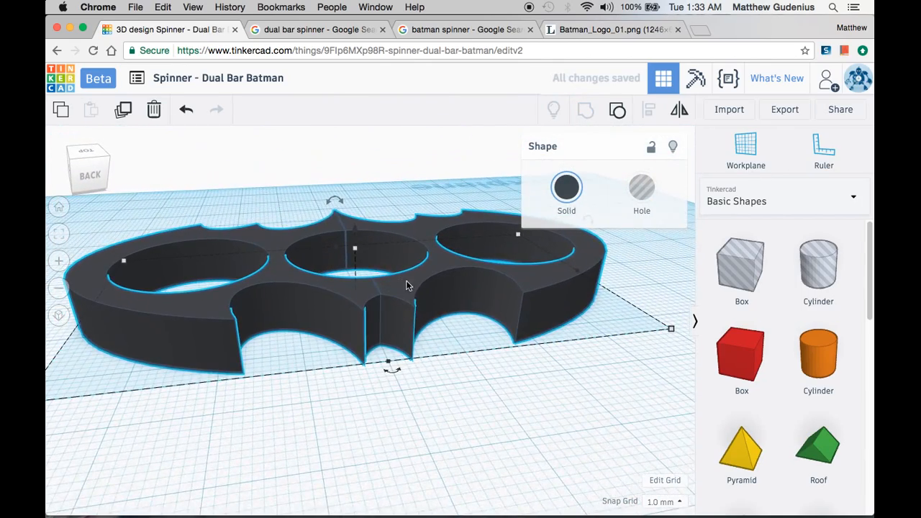
pyautogui.moveTo(403, 287); pyautogui.dragTo(388, 298)
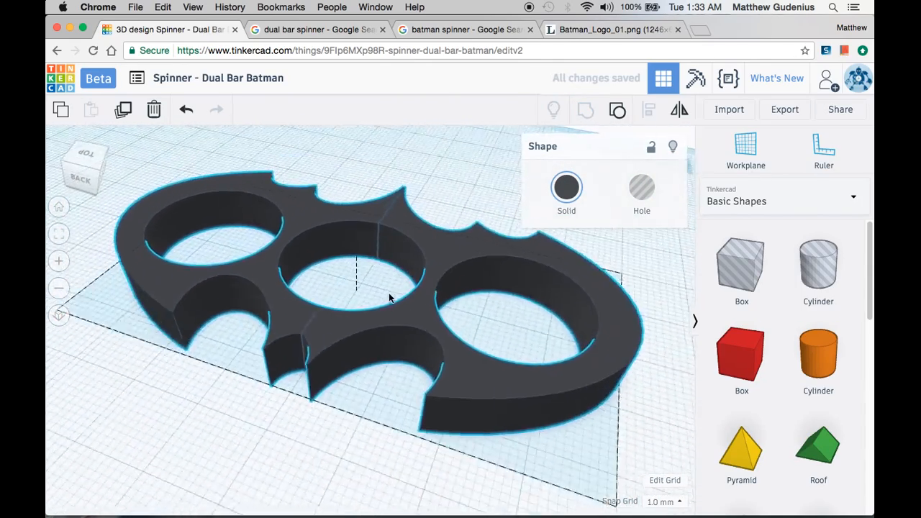
pyautogui.moveTo(388, 299); pyautogui.dragTo(395, 177)
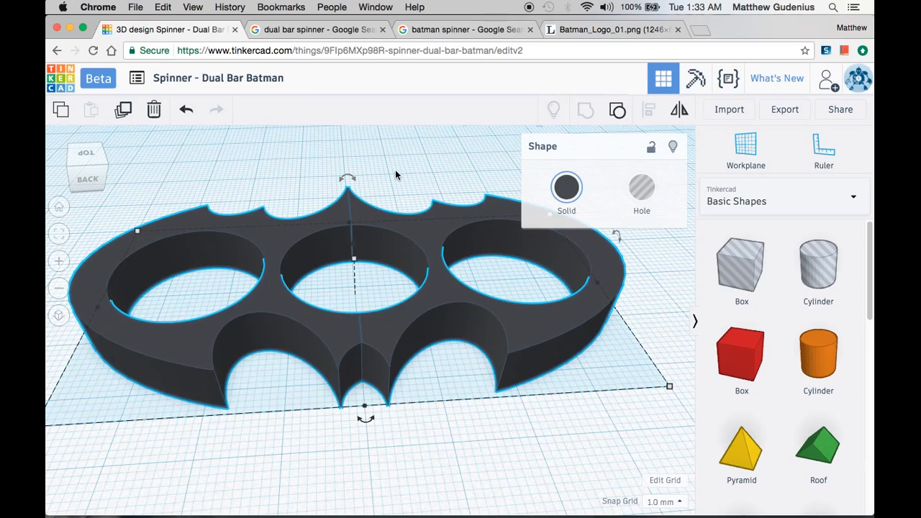